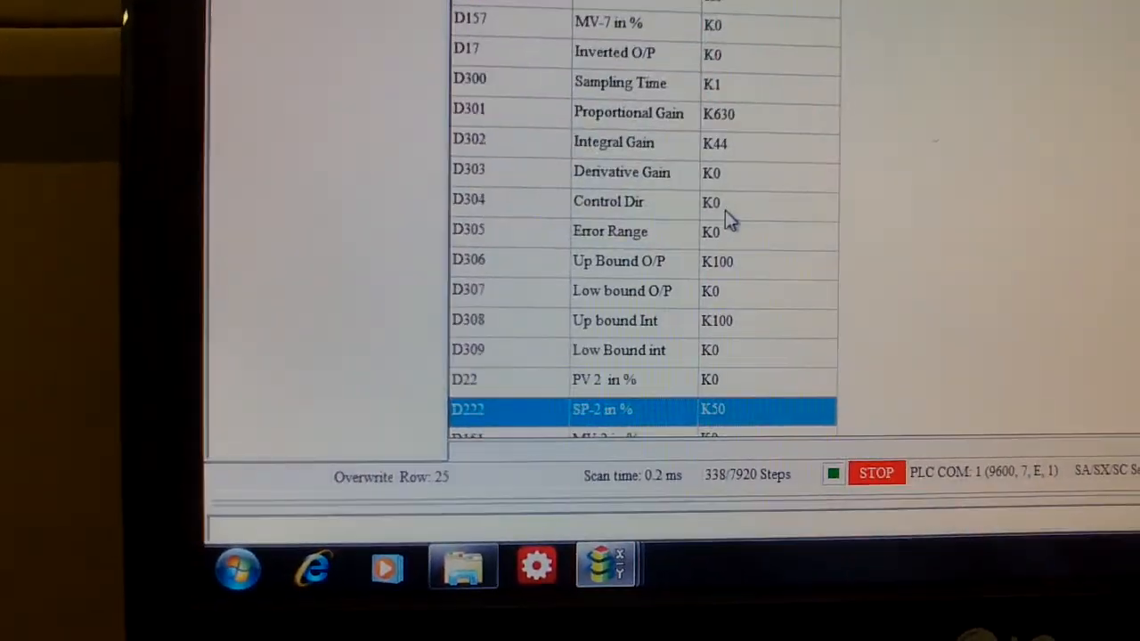
# Step: Start a Change Present Value on the D301 Proportional Gain row (K630)
pyautogui.scroll(-3)
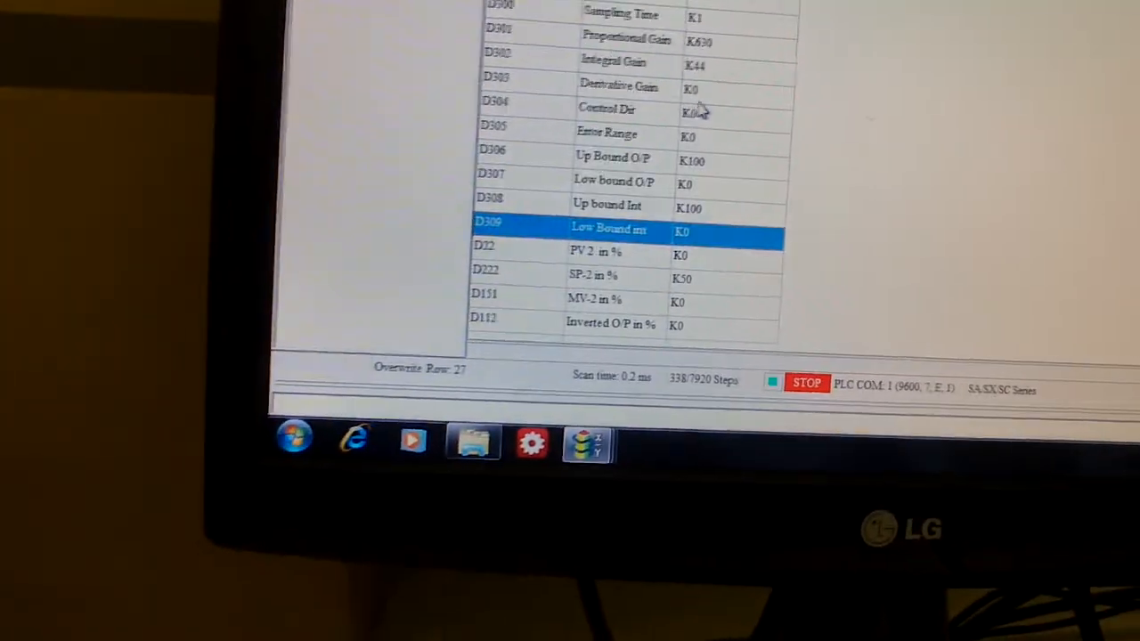
pyautogui.rightClick(695, 63)
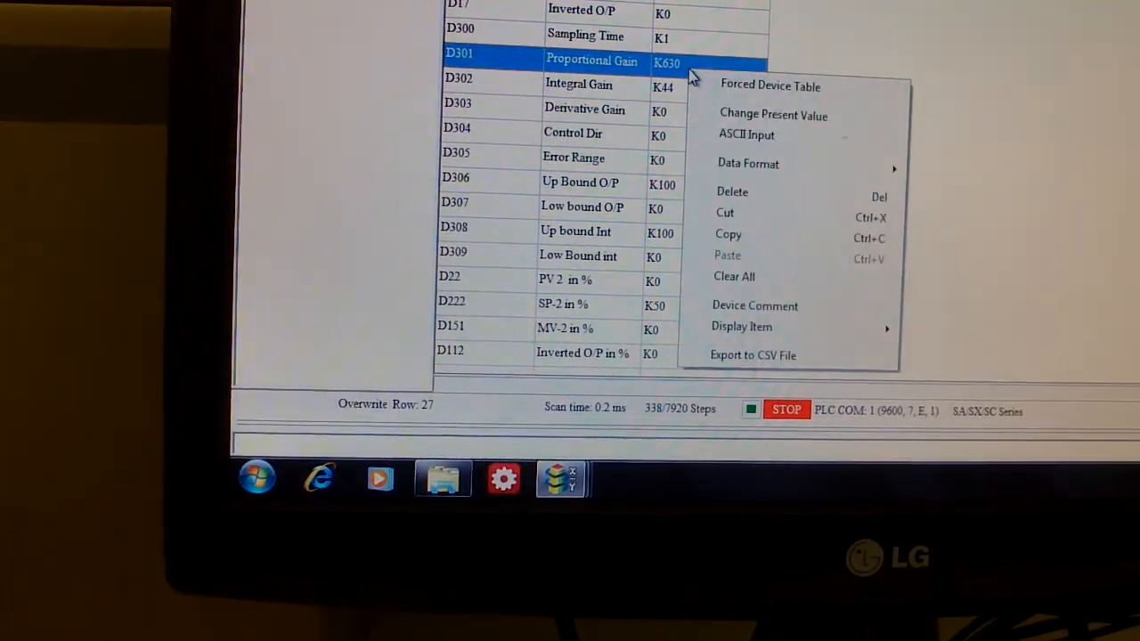
pyautogui.click(774, 114)
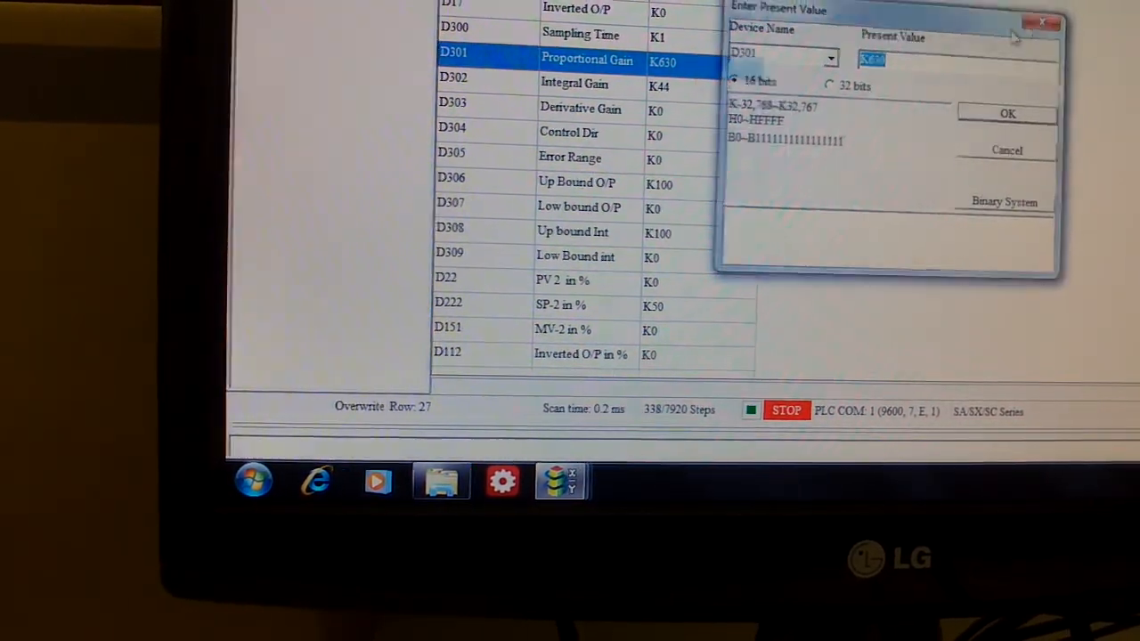
# Step: Set D302 Integral Gain's present value from K44 to K30 and apply it
pyautogui.rightClick(570, 89)
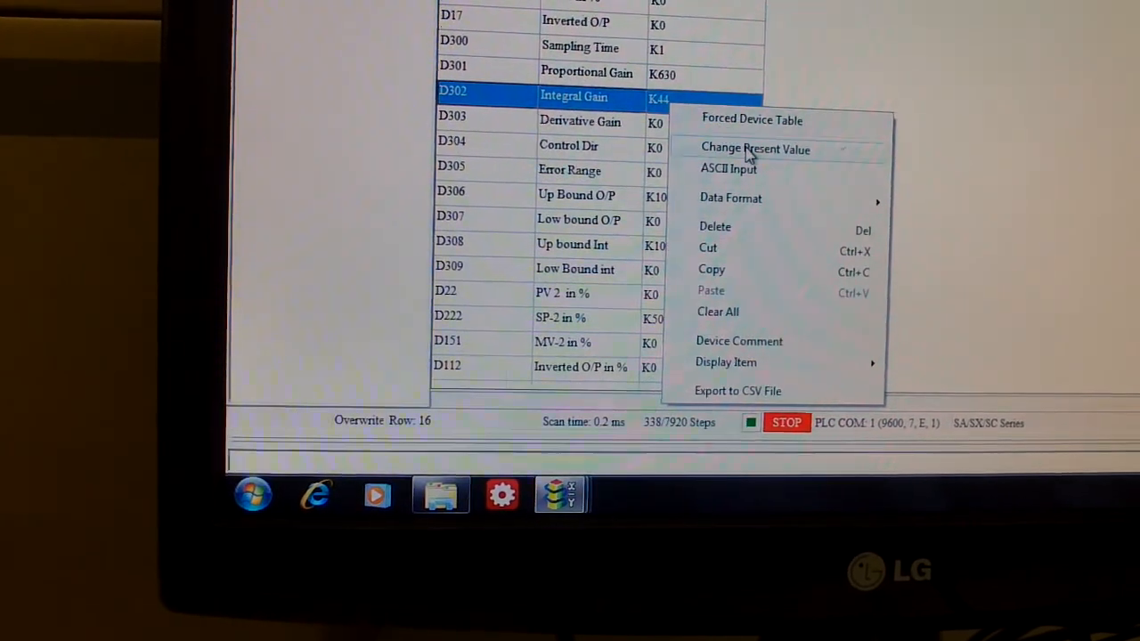
pyautogui.click(755, 150)
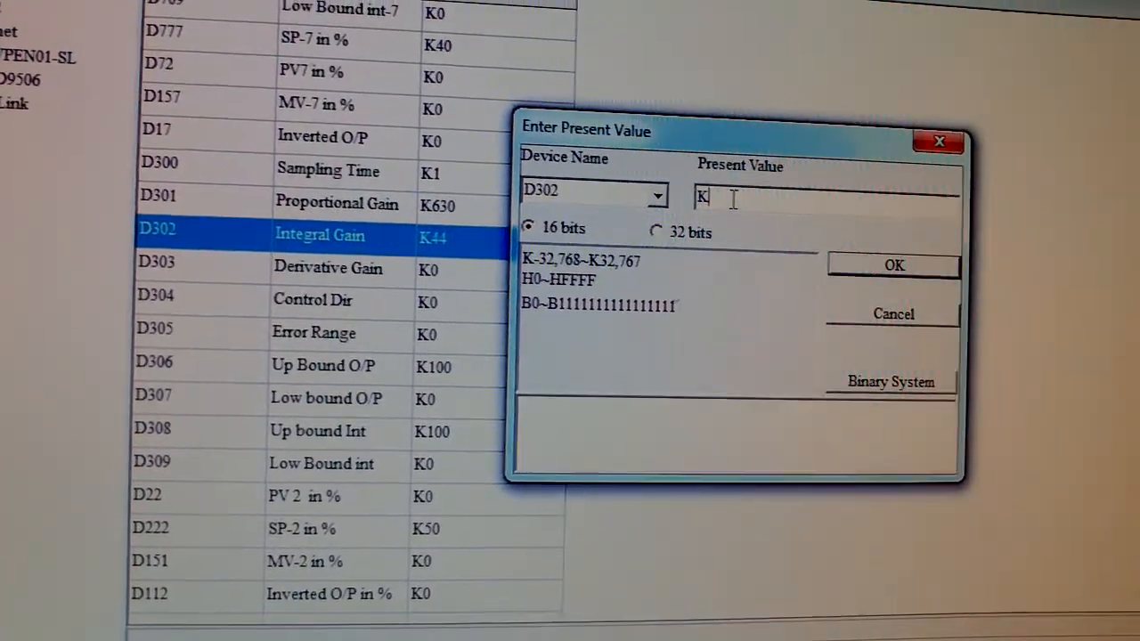
pyautogui.write('30')
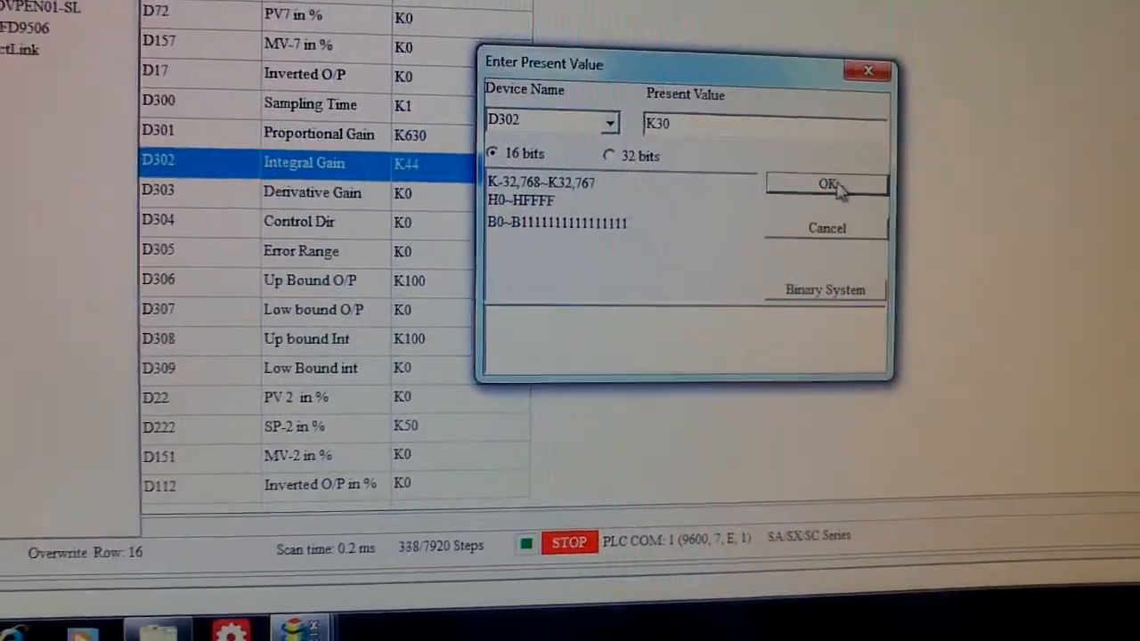
pyautogui.click(827, 183)
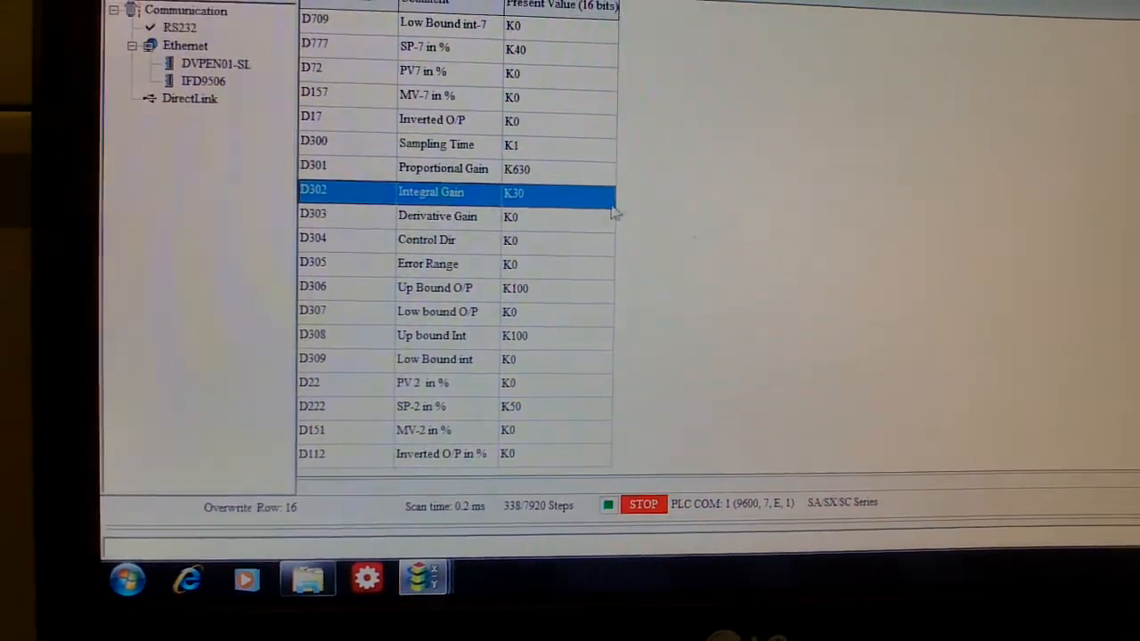